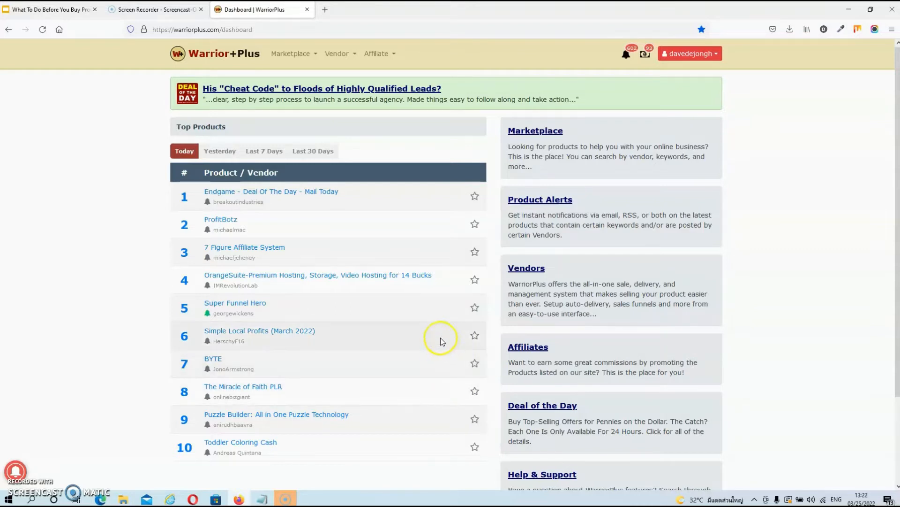
mouse_move(392, 74)
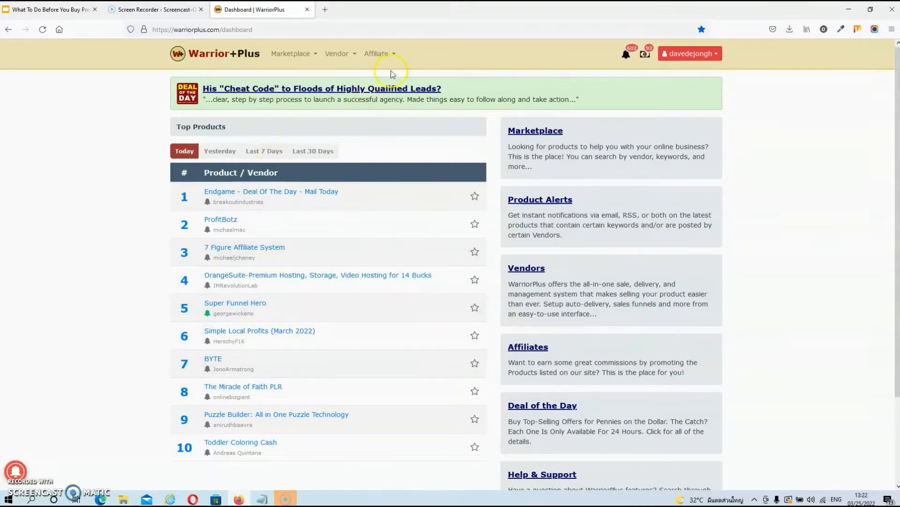
- Go from the Affiliate menu to the Offers listing of over 9,000 offers
left_click(377, 54)
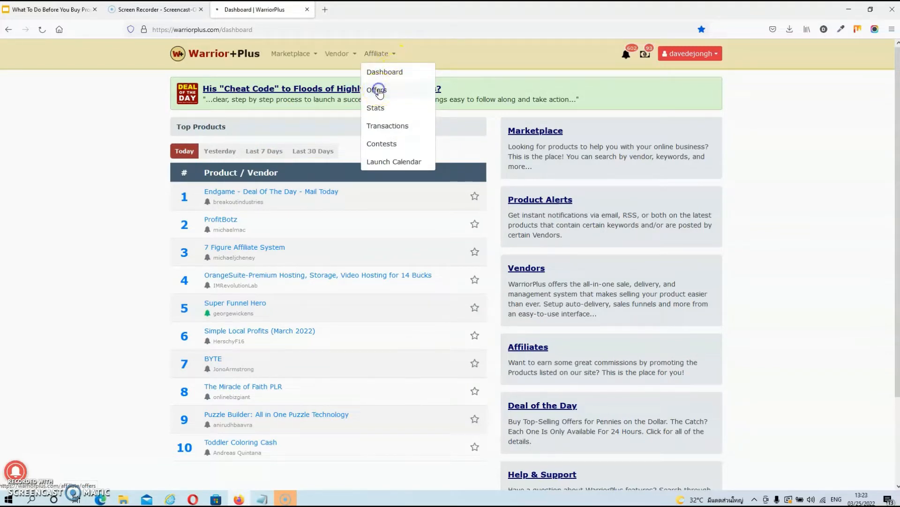
left_click(377, 90)
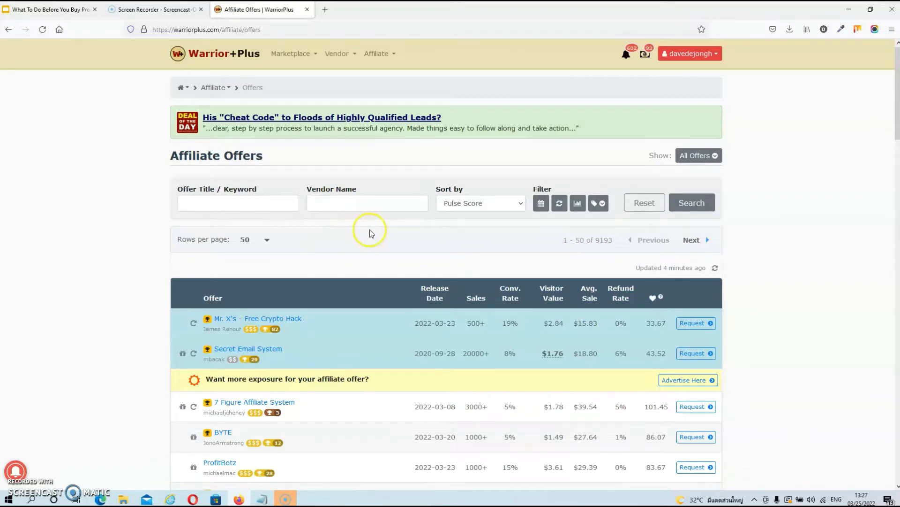
mouse_move(439, 222)
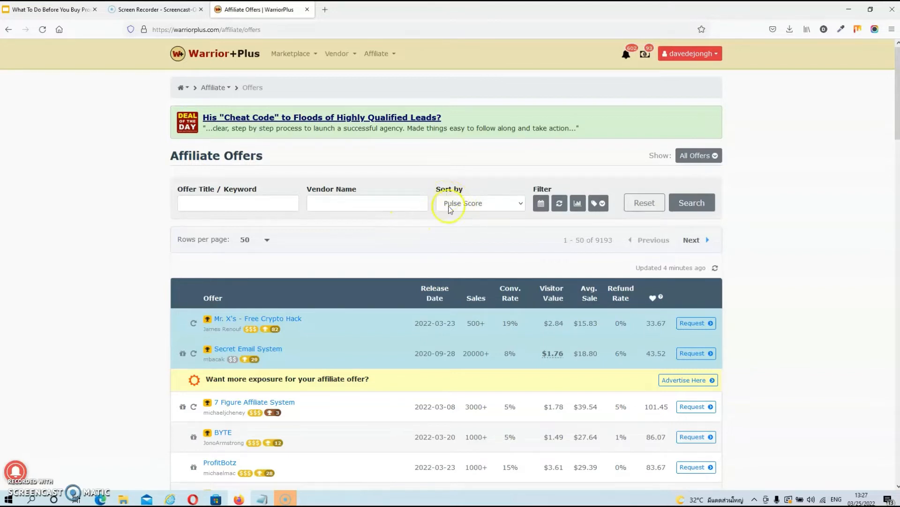
mouse_move(517, 205)
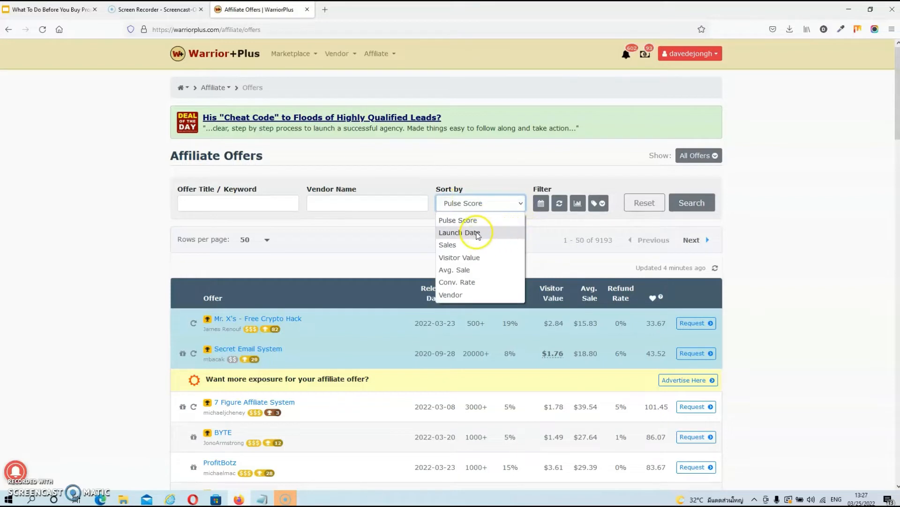
- Sort offers by Launch Date and scroll to the newest March 2022 releases
left_click(460, 232)
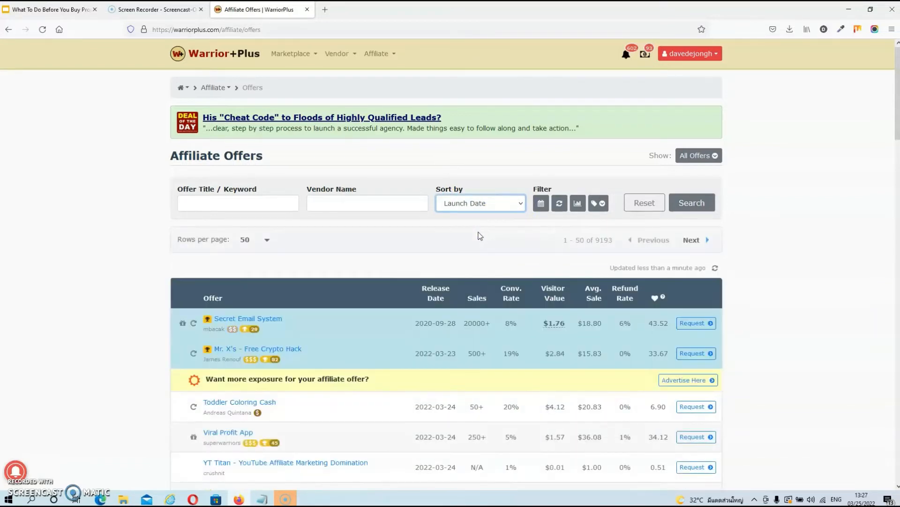
scroll("down", 3)
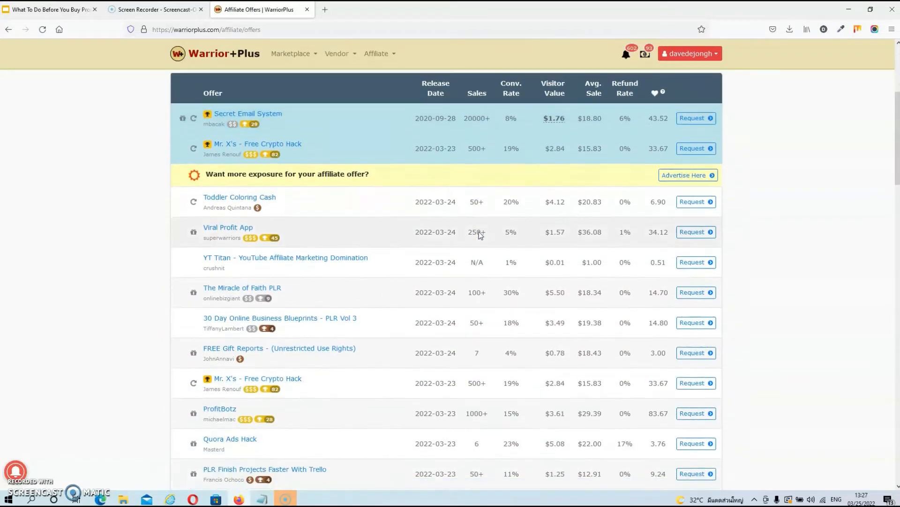
scroll("down", 3)
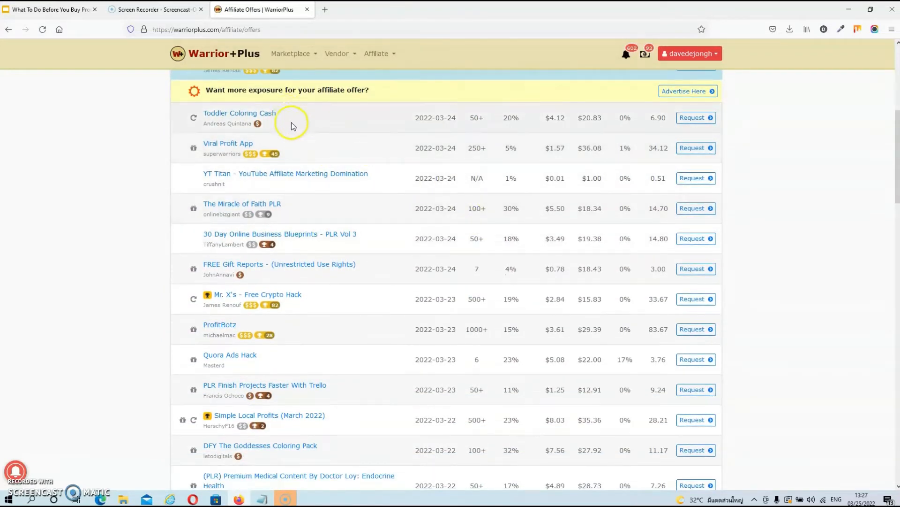
mouse_move(289, 120)
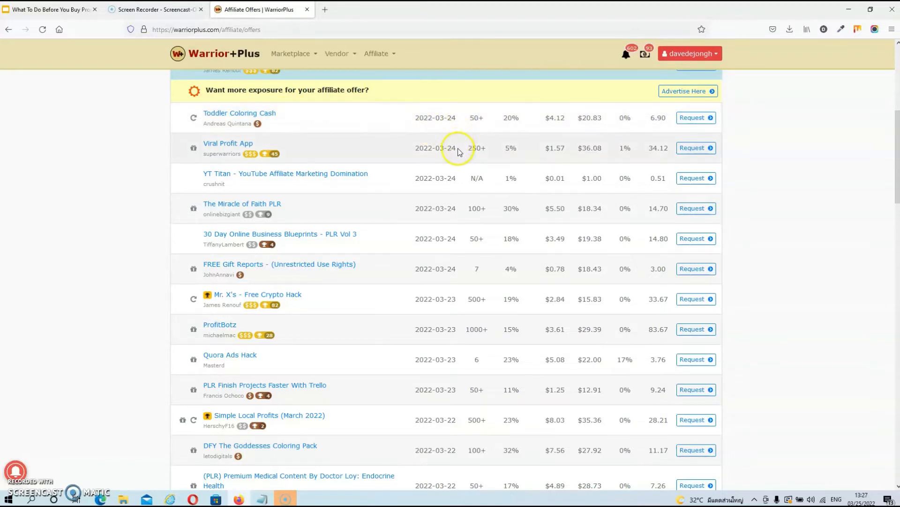
mouse_move(457, 315)
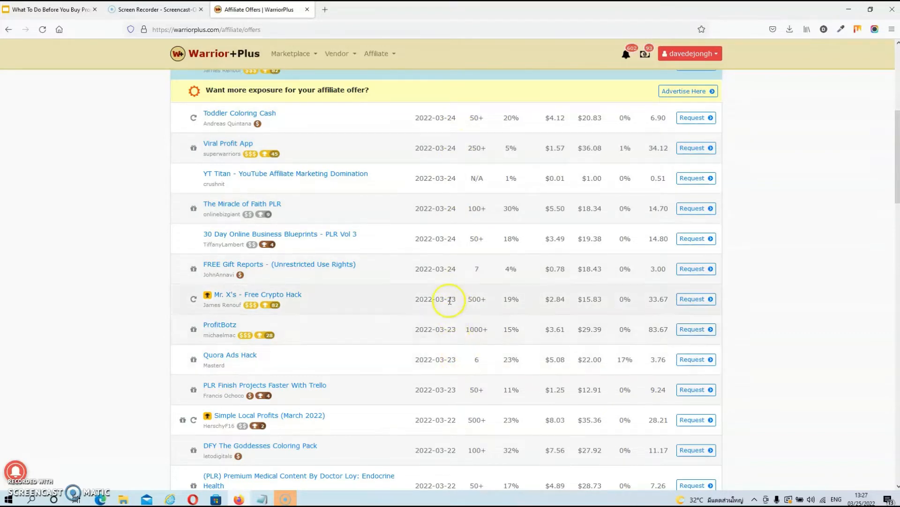
mouse_move(240, 113)
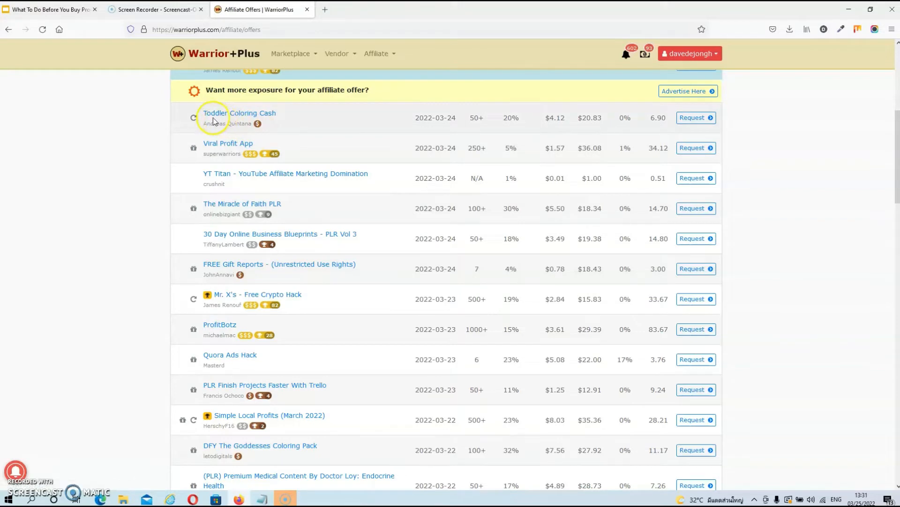
mouse_move(253, 118)
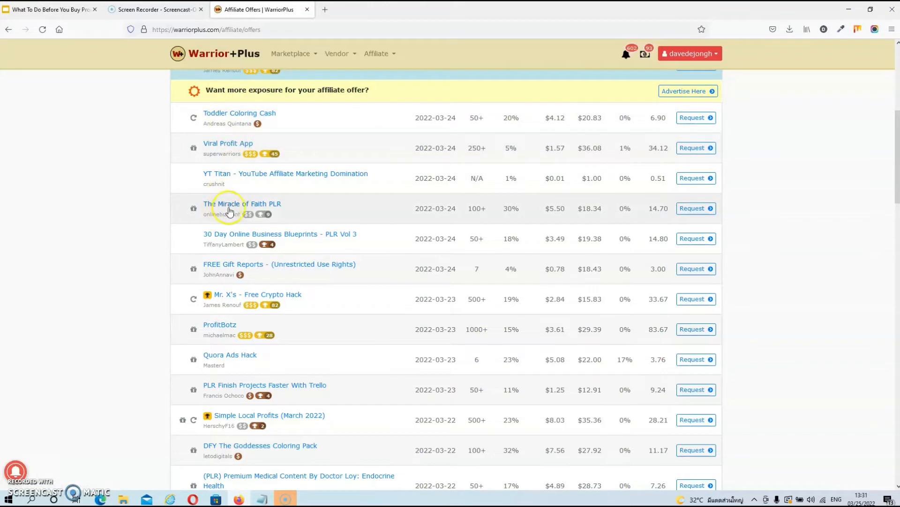
mouse_move(225, 264)
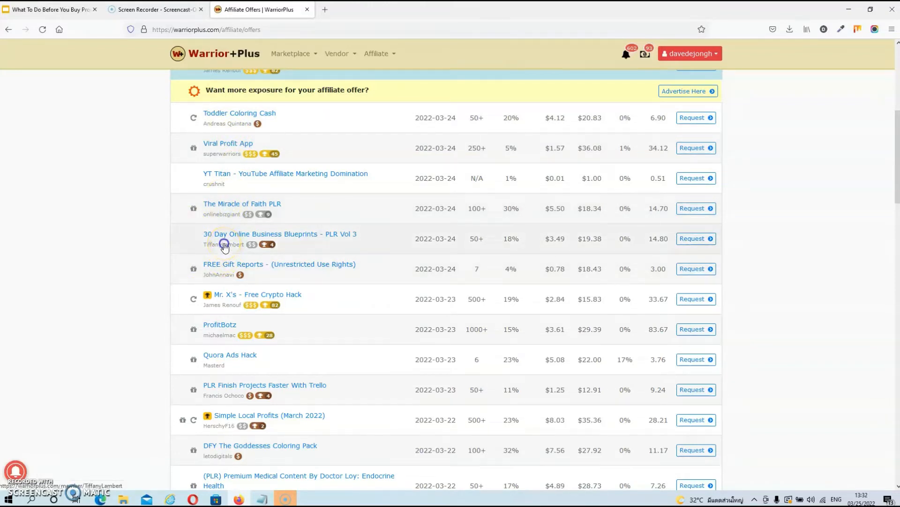
left_click(225, 243)
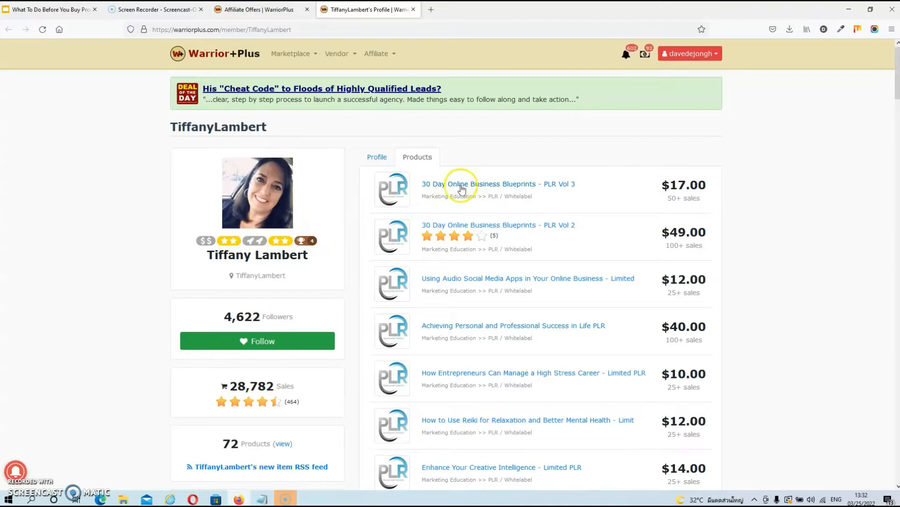
mouse_move(489, 235)
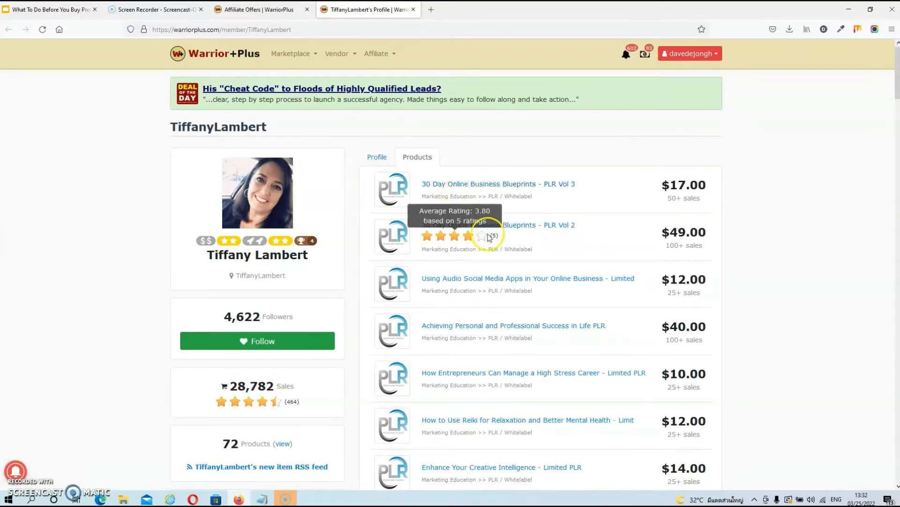
mouse_move(309, 374)
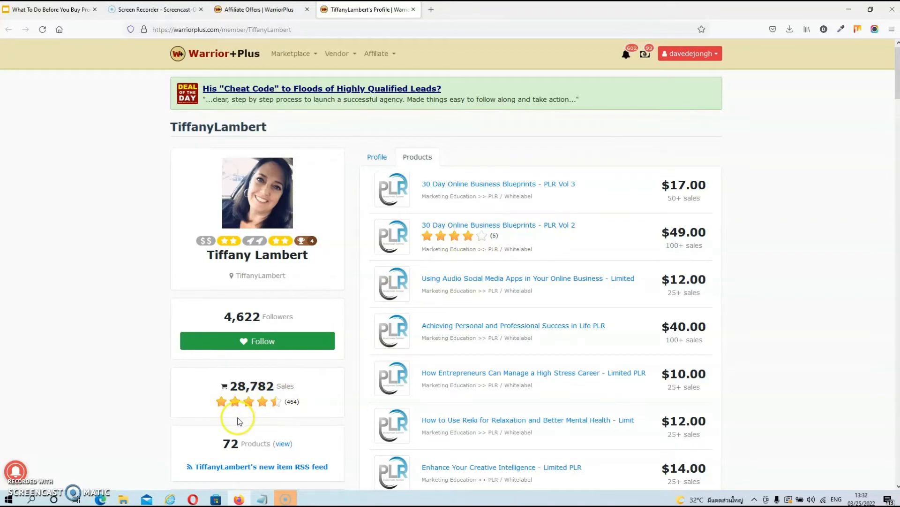
mouse_move(224, 415)
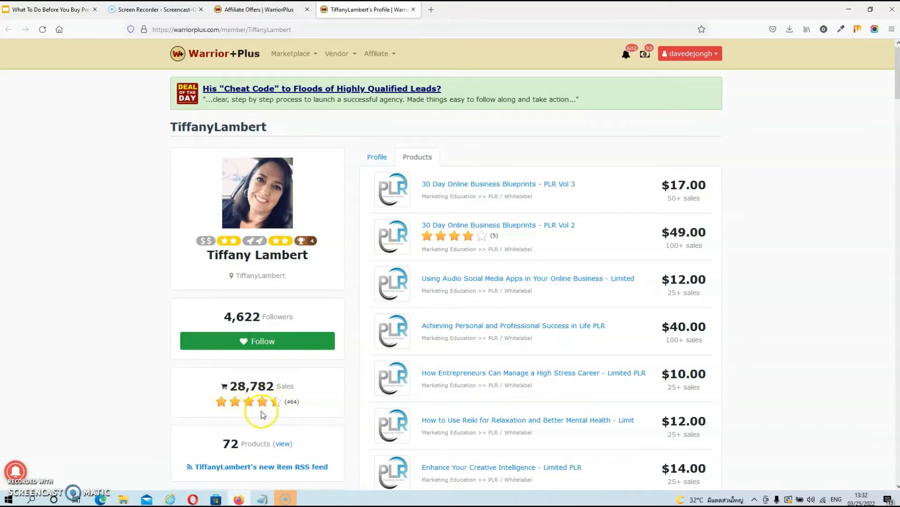
mouse_move(270, 412)
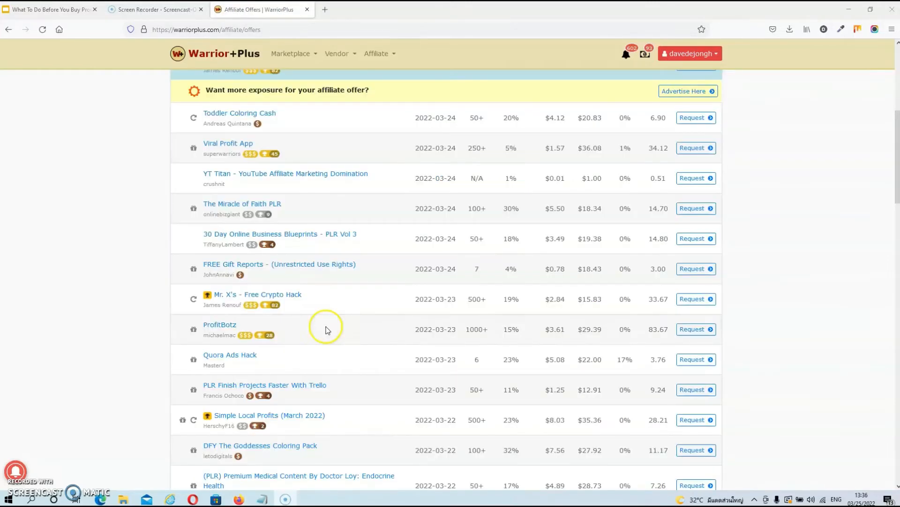
mouse_move(304, 342)
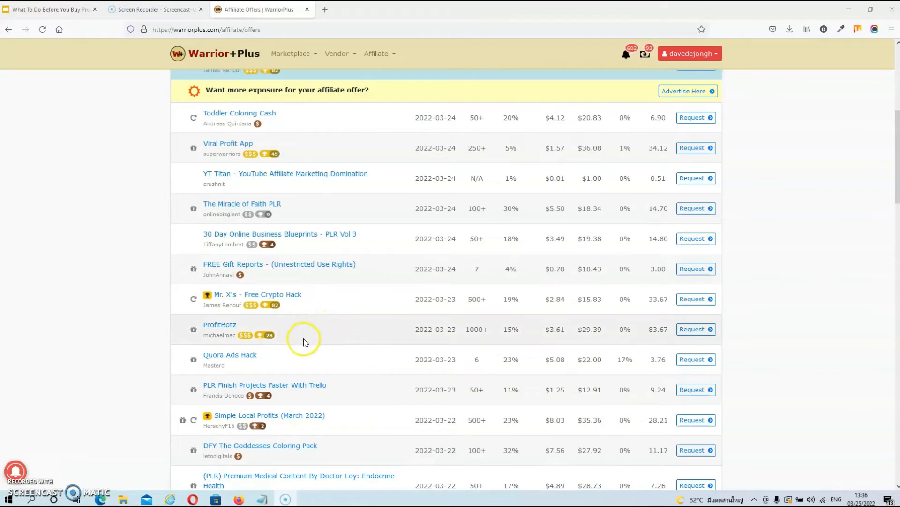
mouse_move(469, 329)
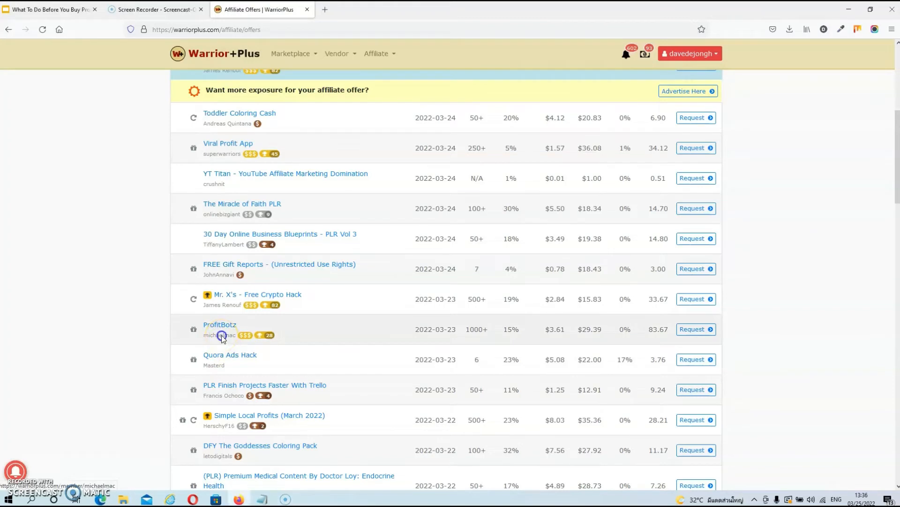
- Open michaelmac's profile and scroll to the 114,205 sales and two-star rating
left_click(221, 335)
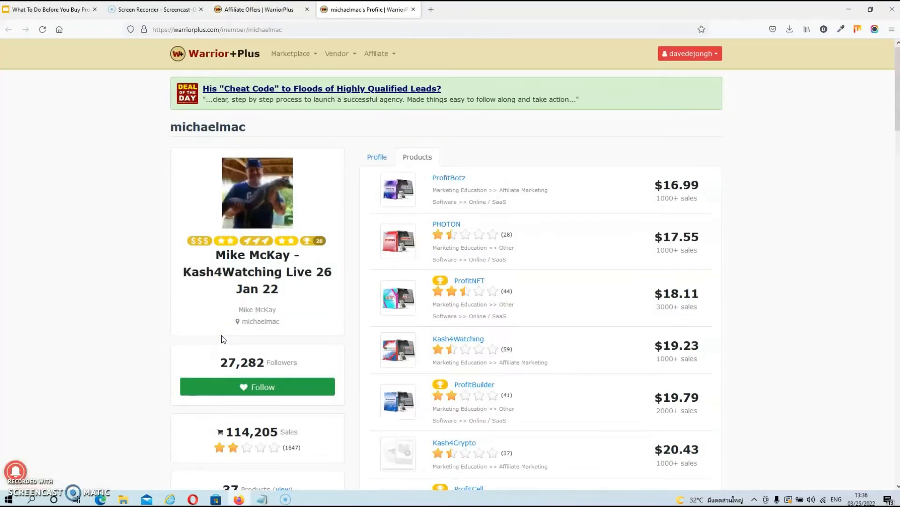
scroll("down", 3)
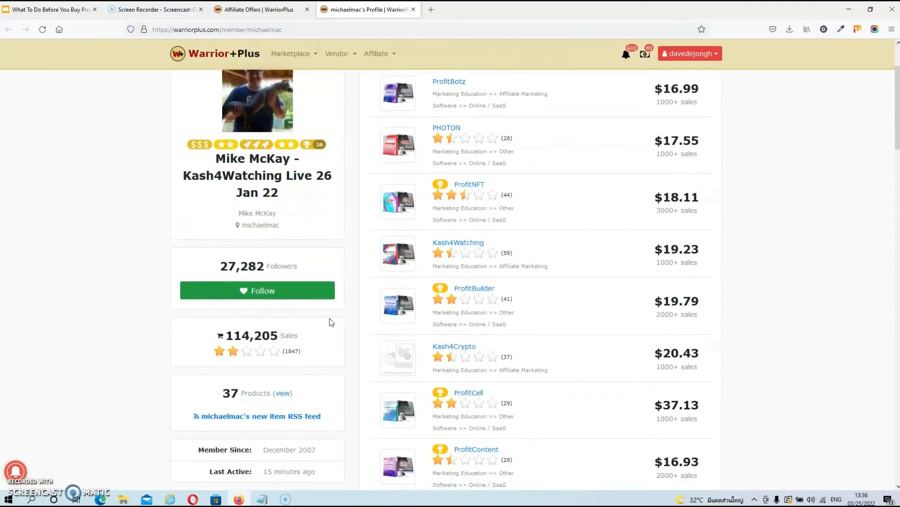
scroll("down", 3)
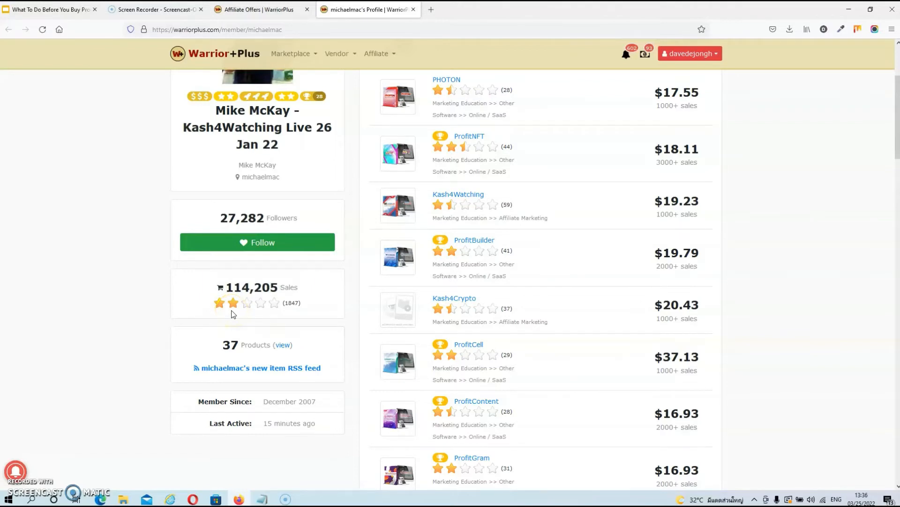
mouse_move(233, 302)
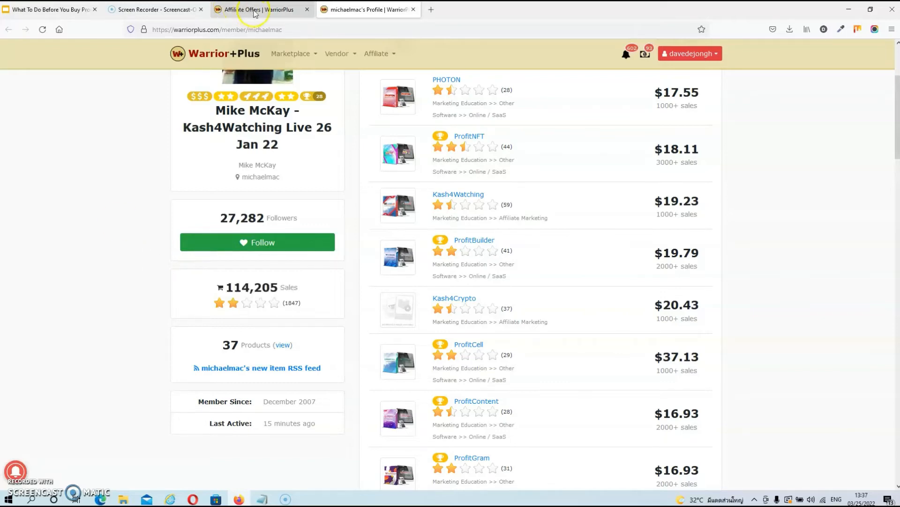
- Switch to the Affiliate Offers tab and scroll down to the OrangeSuite row
left_click(258, 9)
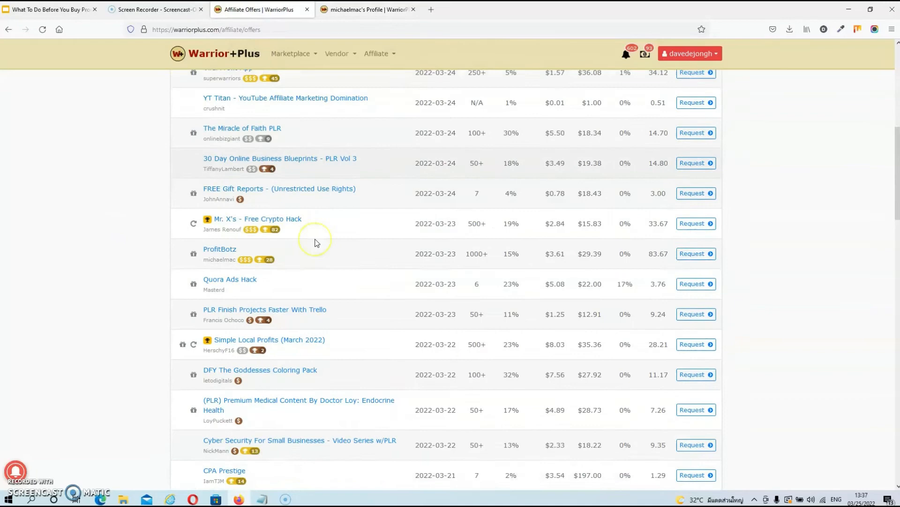
scroll("down", 3)
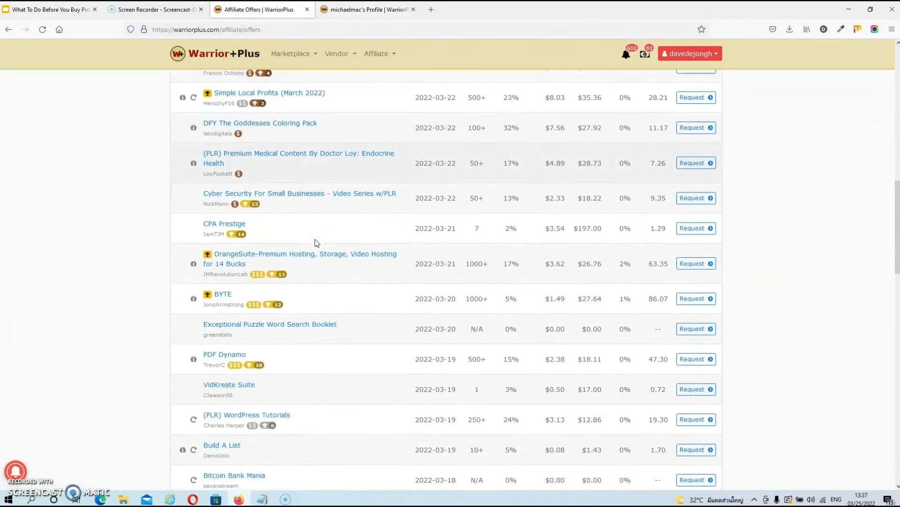
scroll("down", 3)
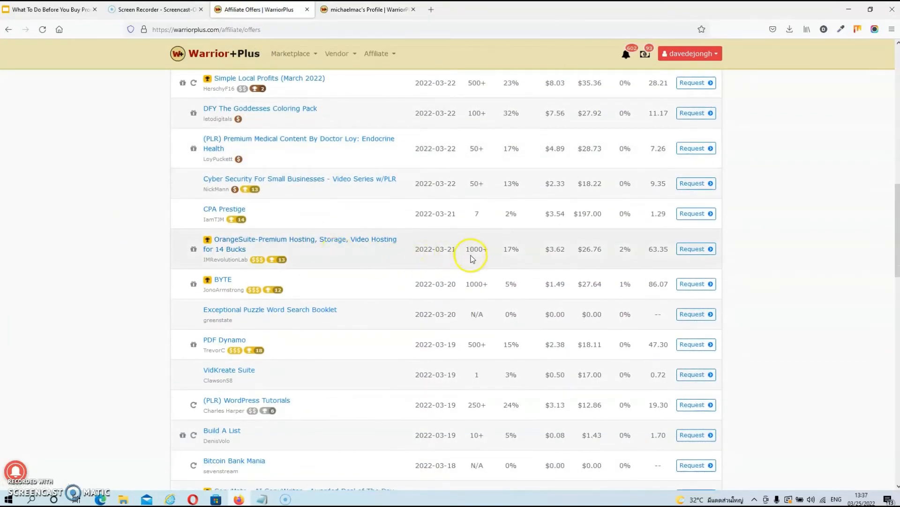
mouse_move(451, 240)
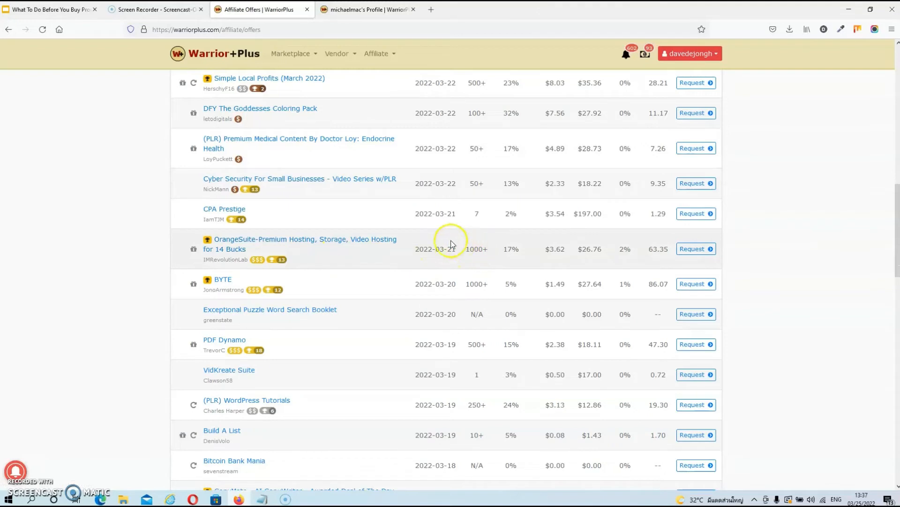
mouse_move(224, 261)
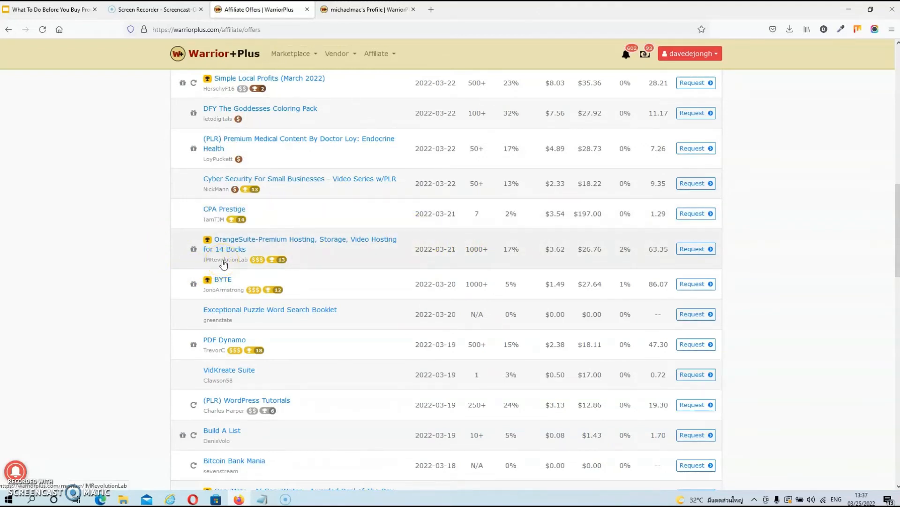
- Open IMRevolutionLab's vendor profile showing 22,309 sales and 13 products
left_click(226, 259)
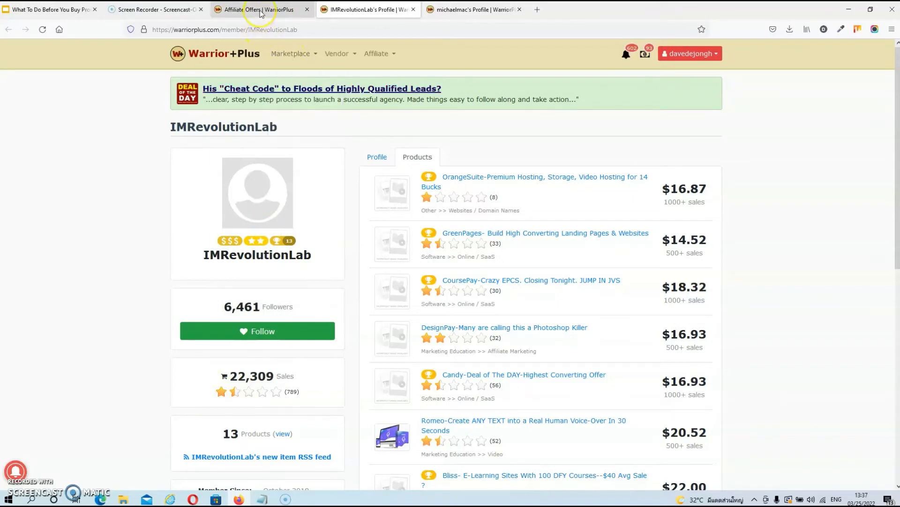
- Switch to the Affiliate Offers tab and scroll to the (PLR) WordPress Tutorials row
left_click(260, 10)
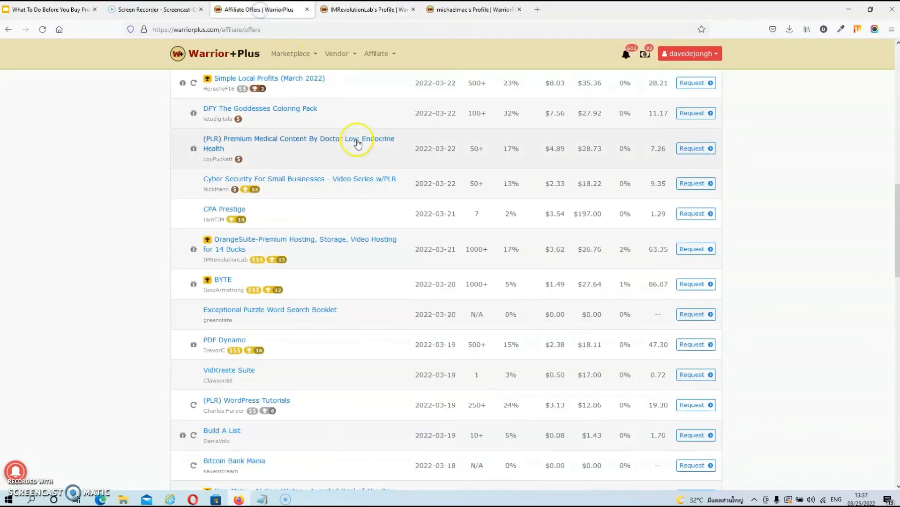
scroll("down", 3)
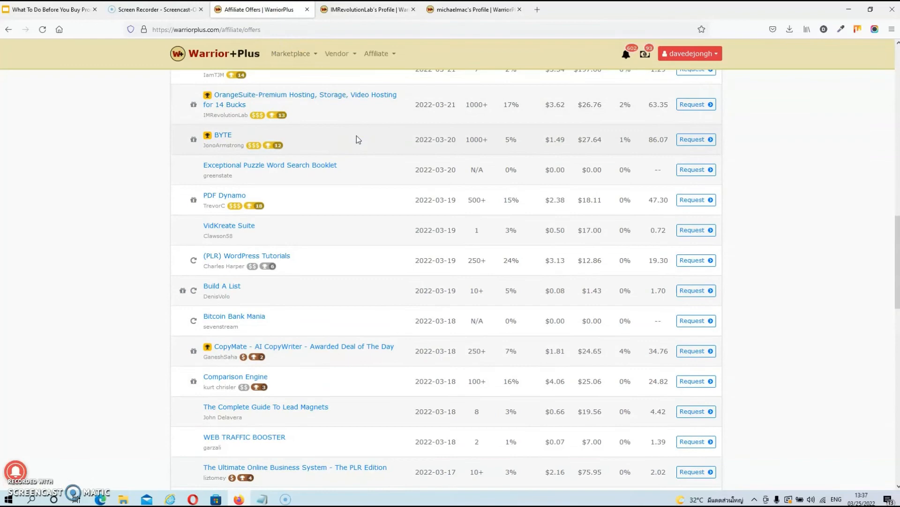
scroll("down", 3)
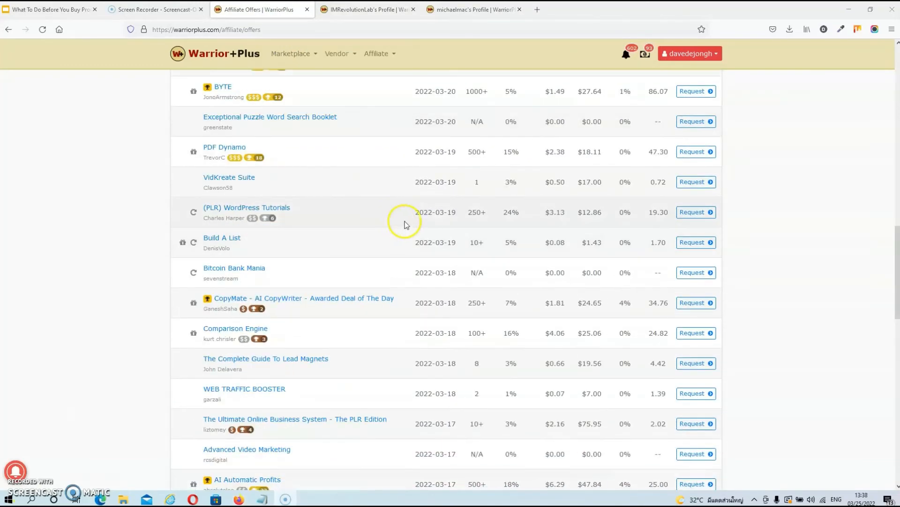
mouse_move(467, 217)
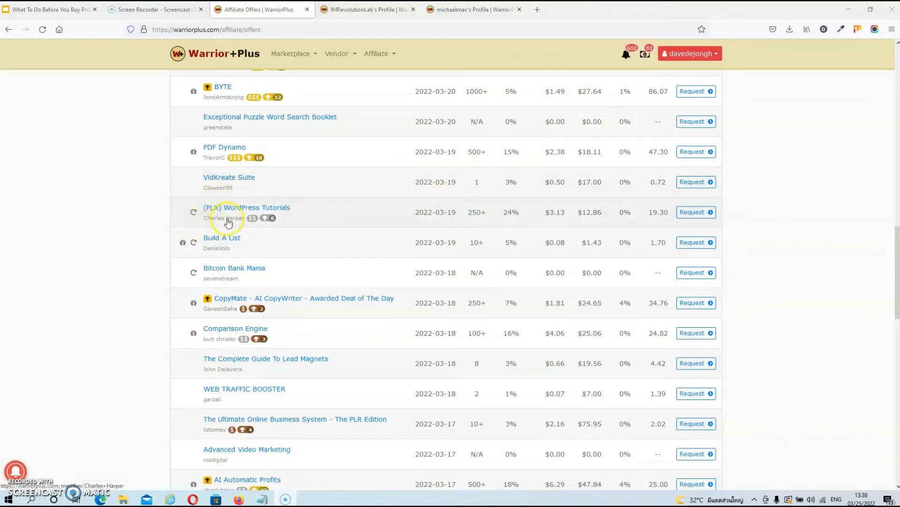
left_click(225, 218)
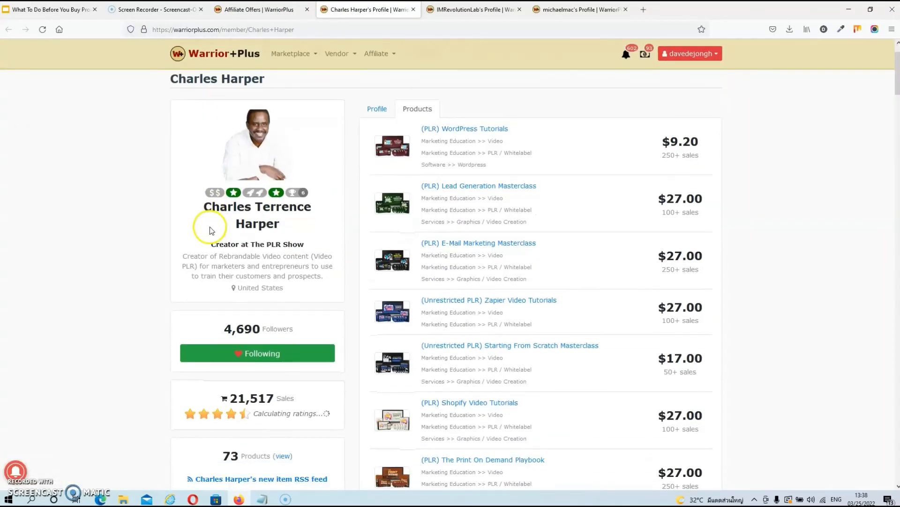
scroll("down", 3)
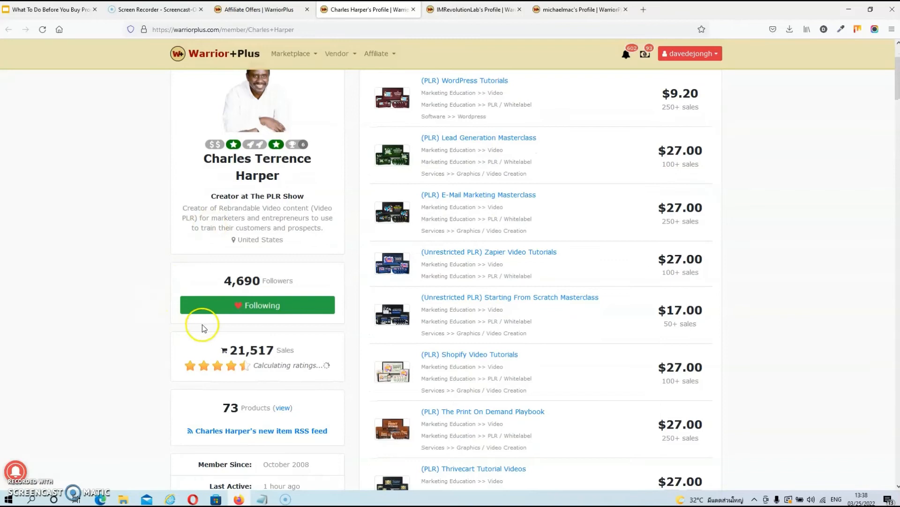
mouse_move(215, 381)
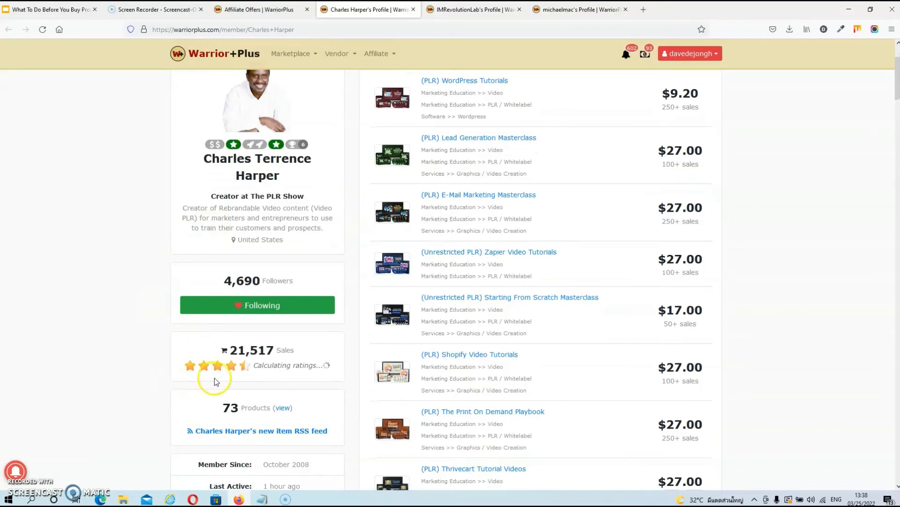
mouse_move(228, 360)
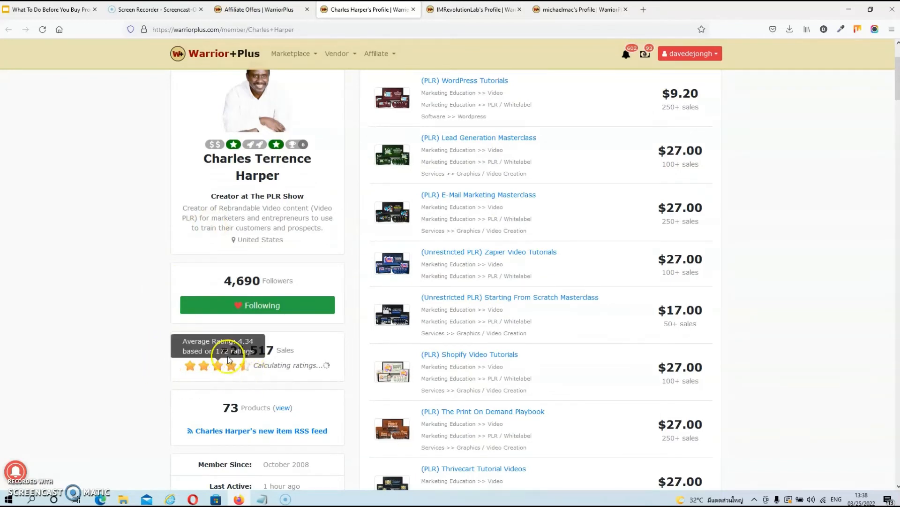